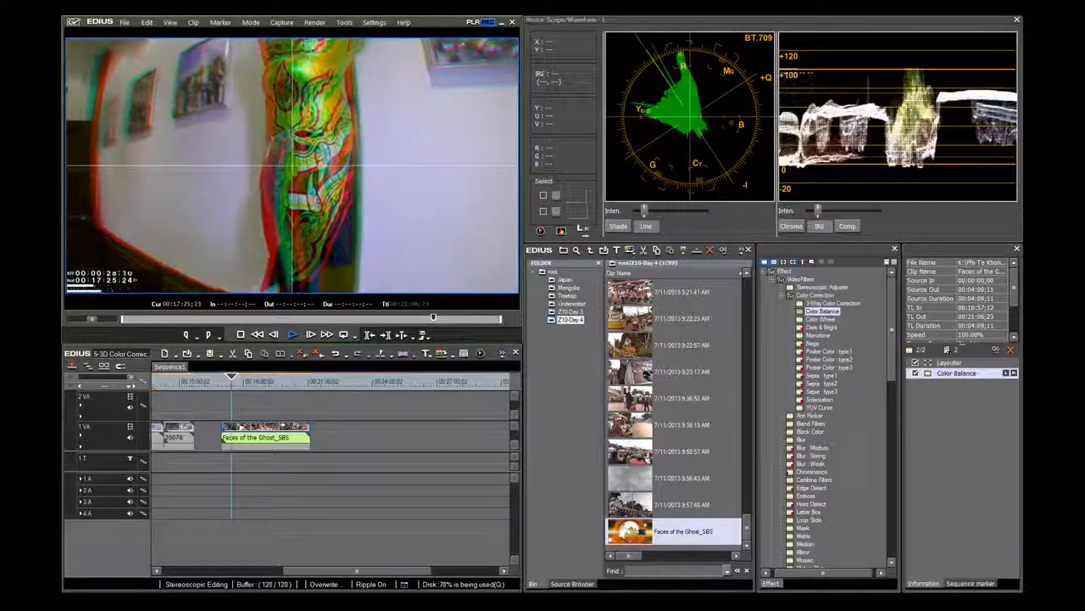
# Switch the stereoscopic preview from anaglyph to Side by Side mode.
pyautogui.click(292, 333)
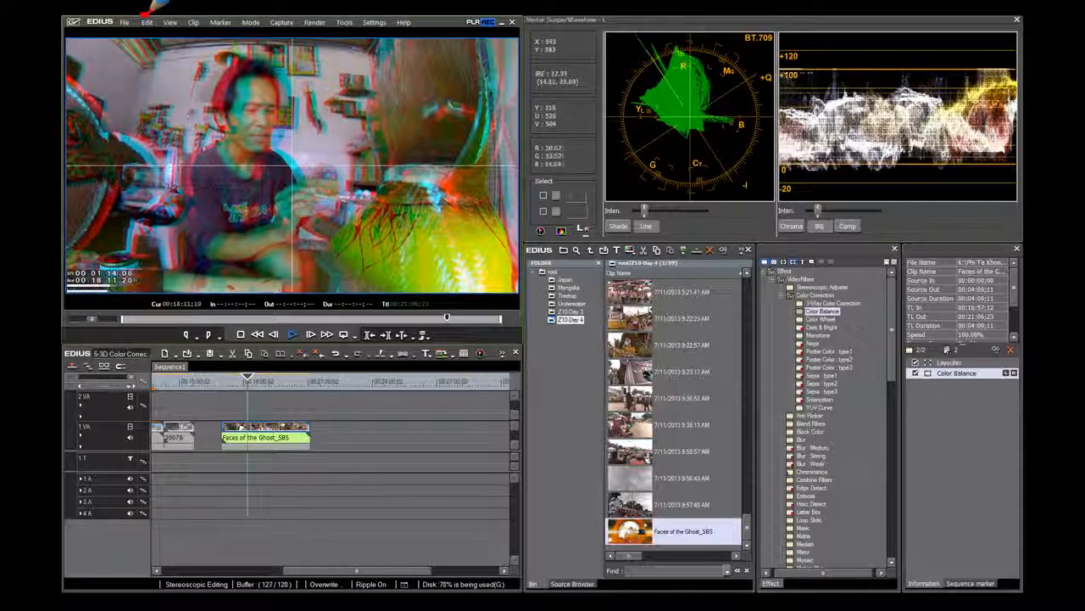
pyautogui.click(170, 22)
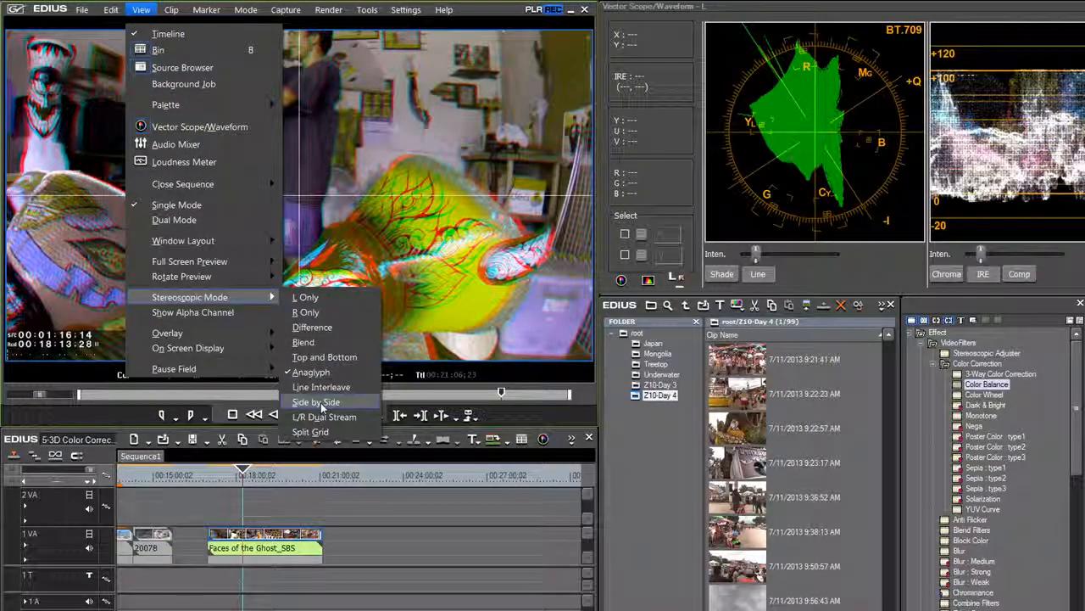
pyautogui.click(316, 401)
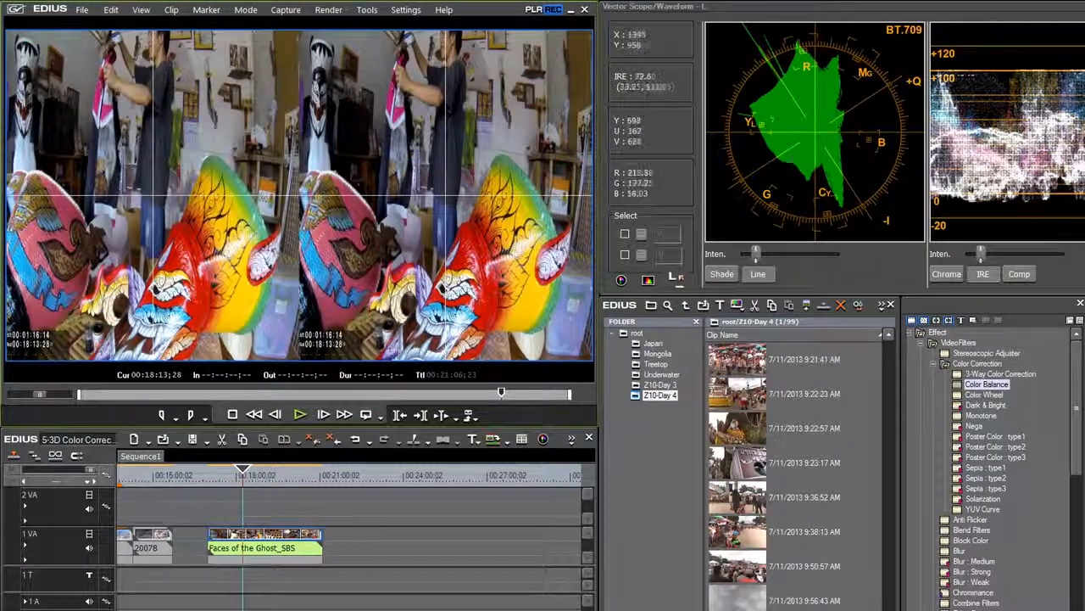
pyautogui.moveTo(664, 484)
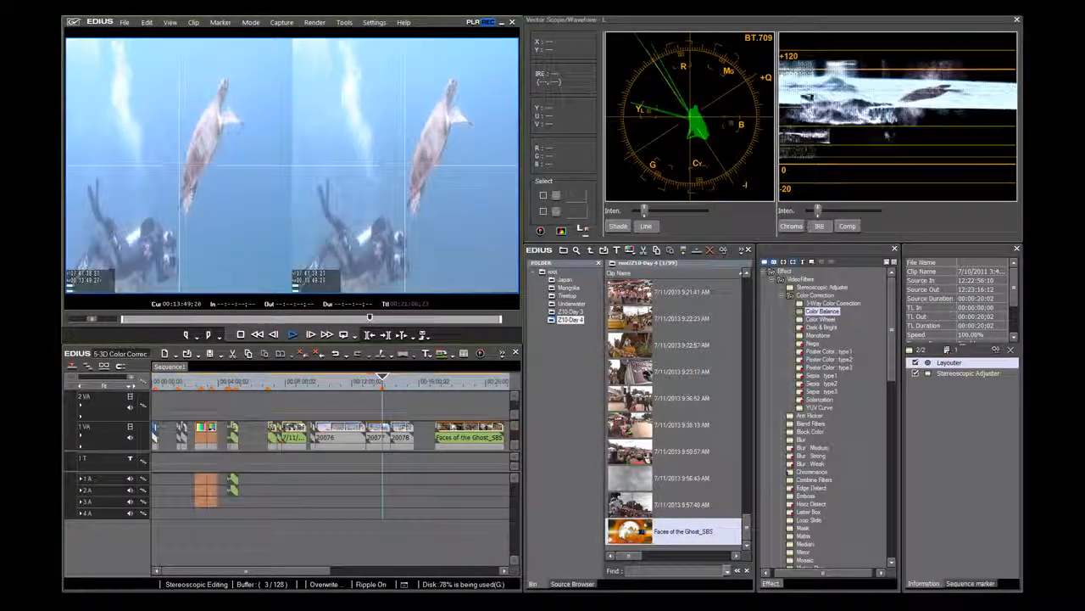
pyautogui.click(293, 334)
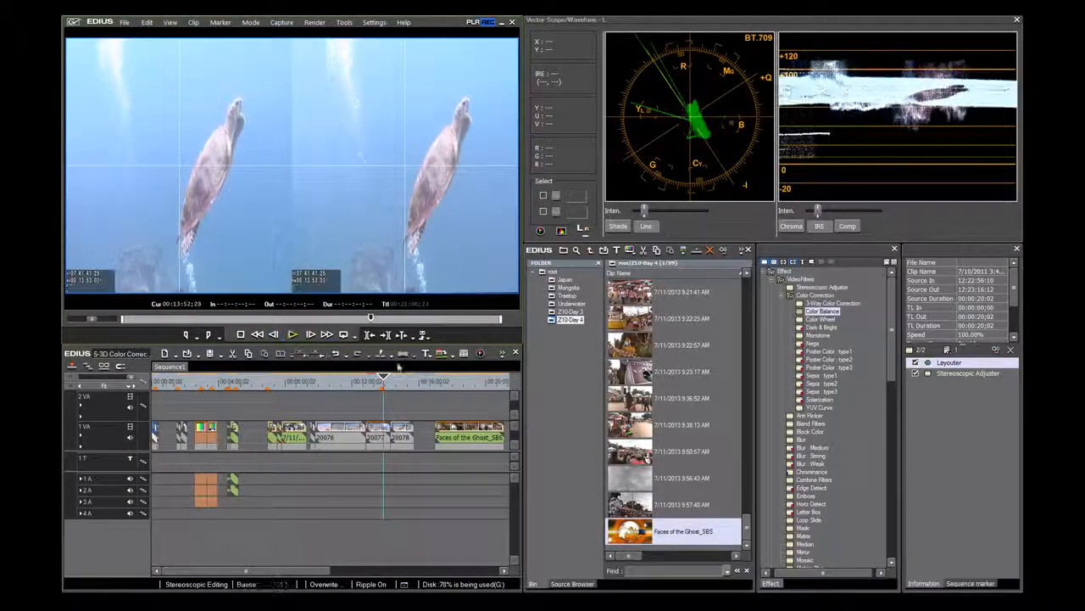
pyautogui.click(291, 334)
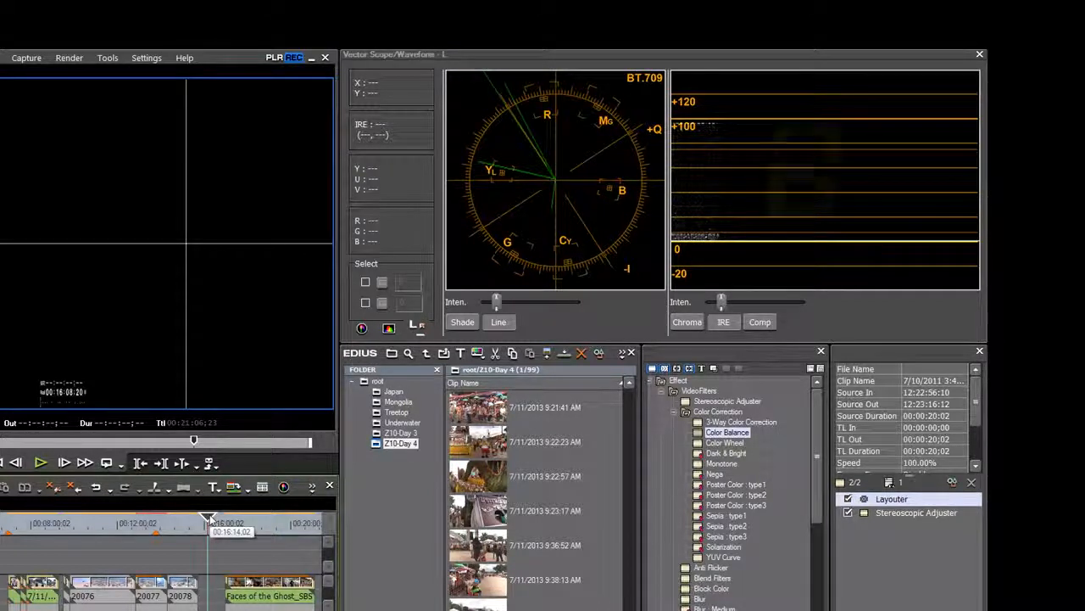
# Drop the Color Correction folder's Color Balance filter onto the underwater turtle clip.
pyautogui.click(722, 321)
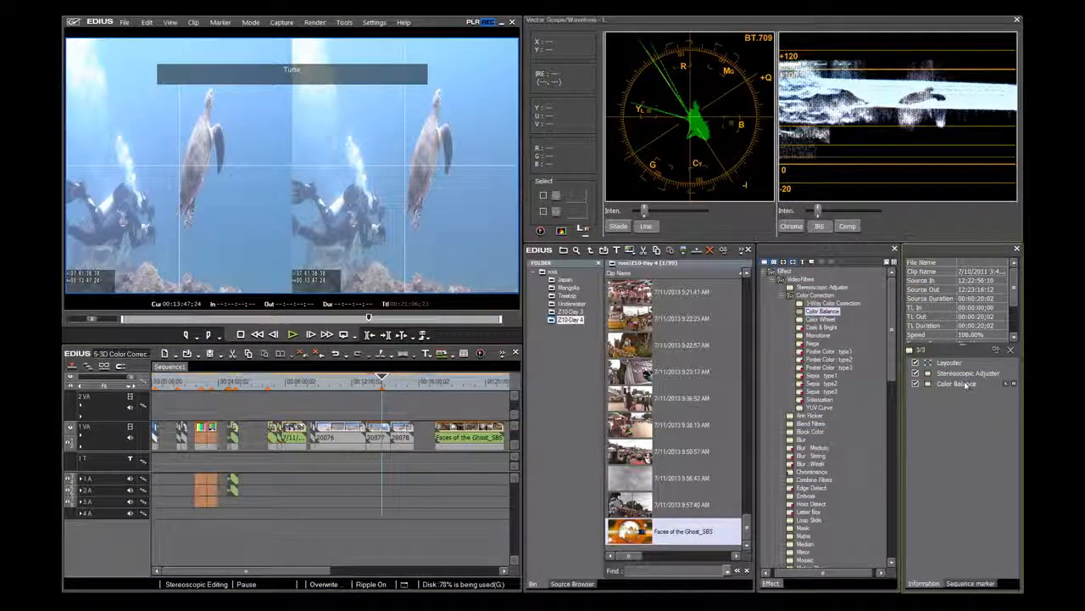
# Set the turtle clip's Color Balance brightness to -79, raise contrast, and apply.
pyautogui.doubleClick(956, 383)
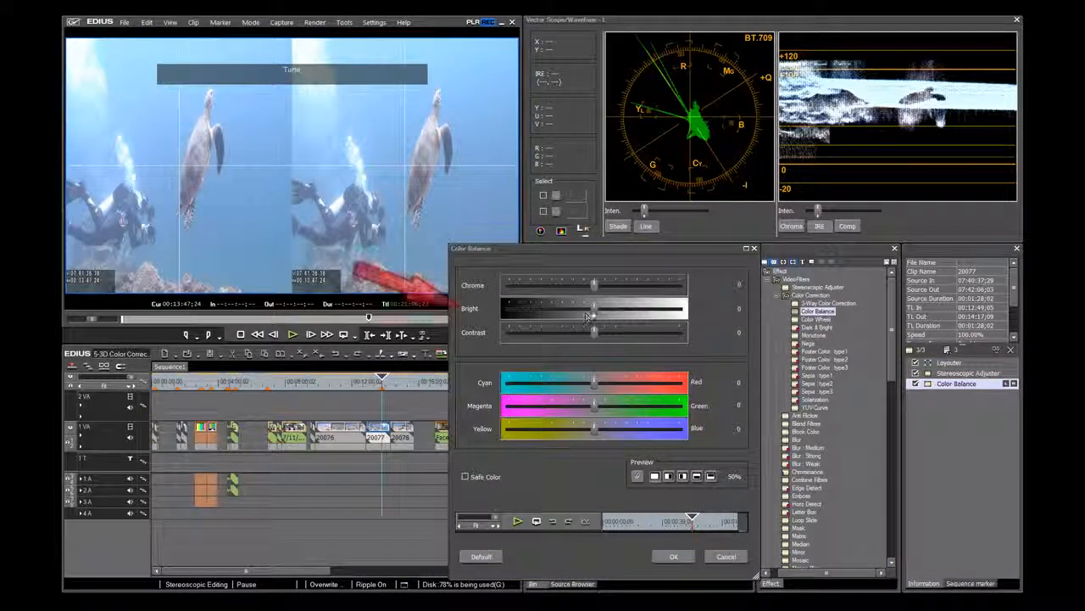
pyautogui.moveTo(592, 311); pyautogui.dragTo(569, 311)
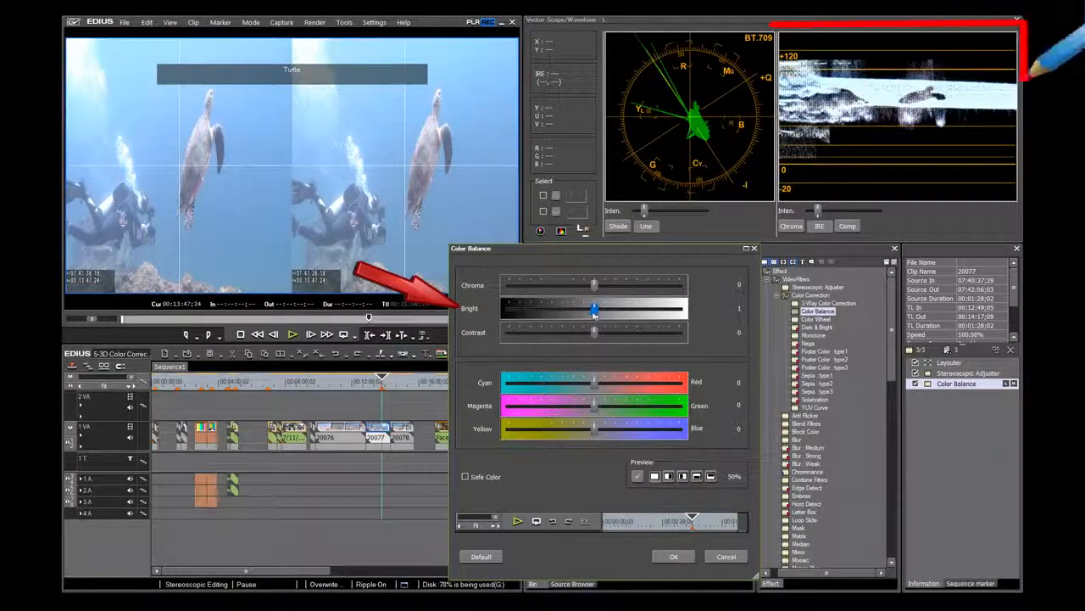
pyautogui.moveTo(593, 309); pyautogui.dragTo(566, 315)
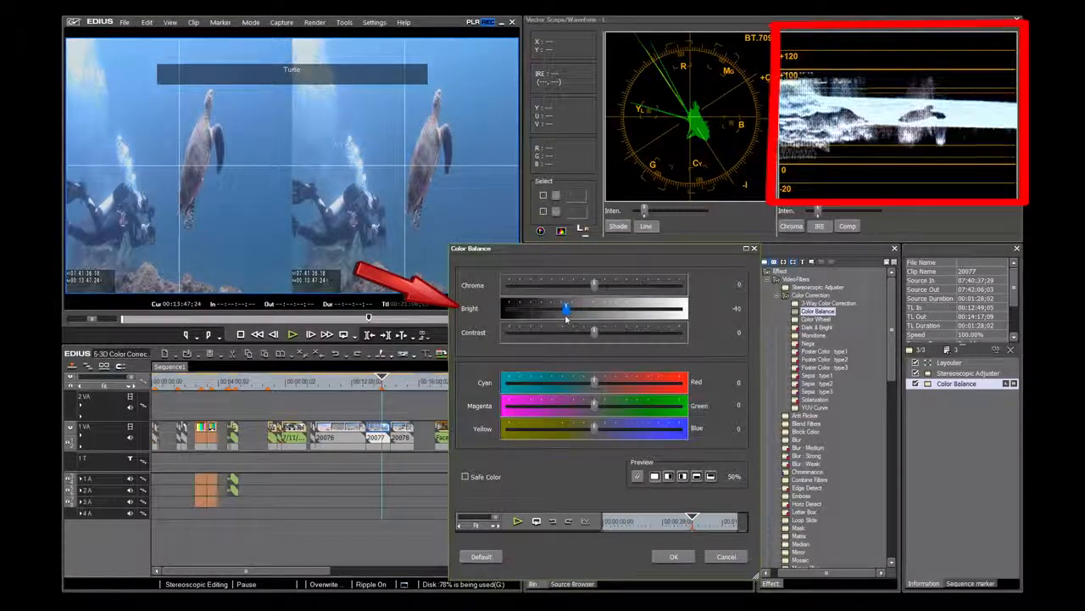
pyautogui.moveTo(565, 309); pyautogui.dragTo(564, 309)
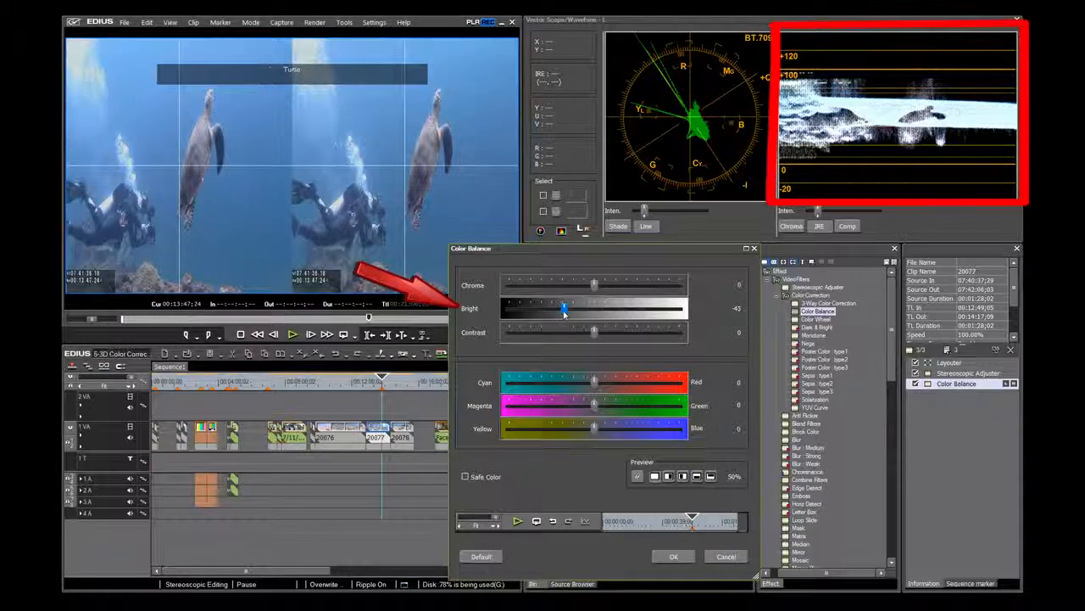
pyautogui.moveTo(564, 307); pyautogui.dragTo(562, 308)
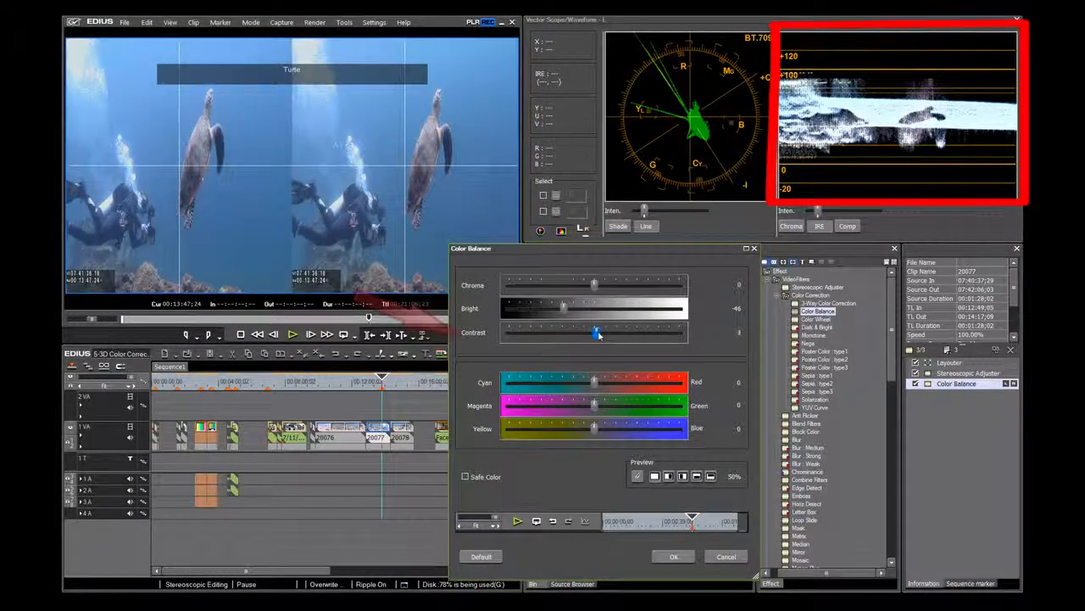
pyautogui.moveTo(594, 333); pyautogui.dragTo(602, 332)
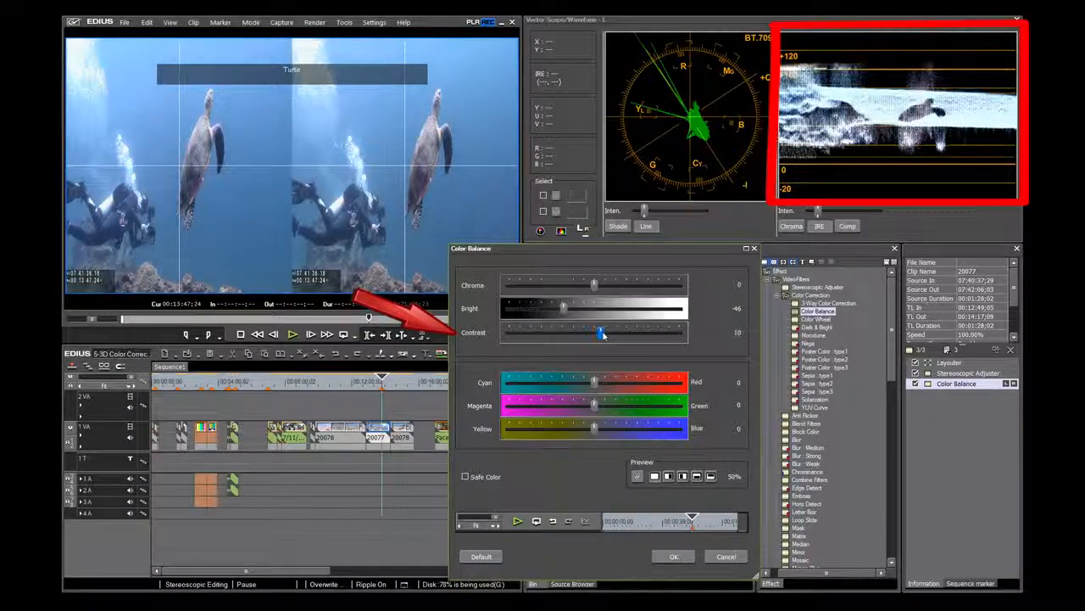
pyautogui.moveTo(598, 332); pyautogui.dragTo(603, 332)
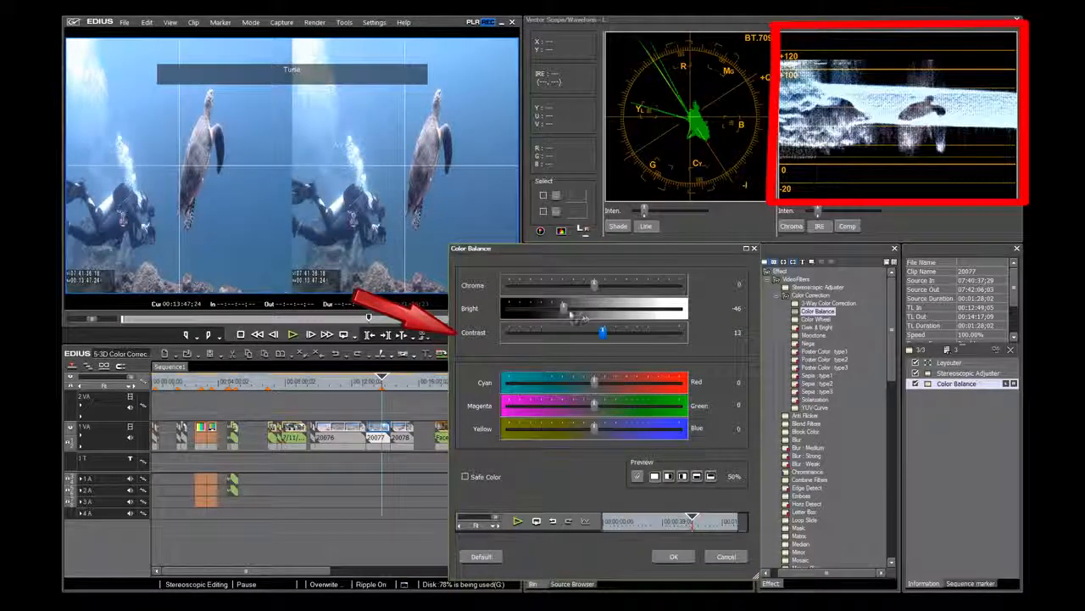
pyautogui.moveTo(564, 308); pyautogui.dragTo(556, 308)
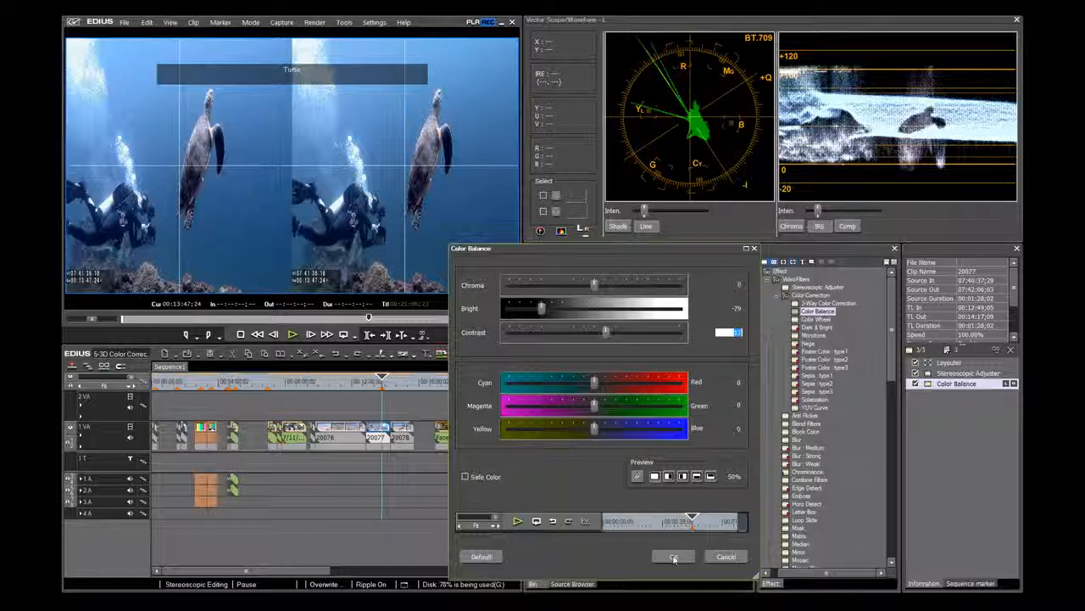
pyautogui.click(673, 556)
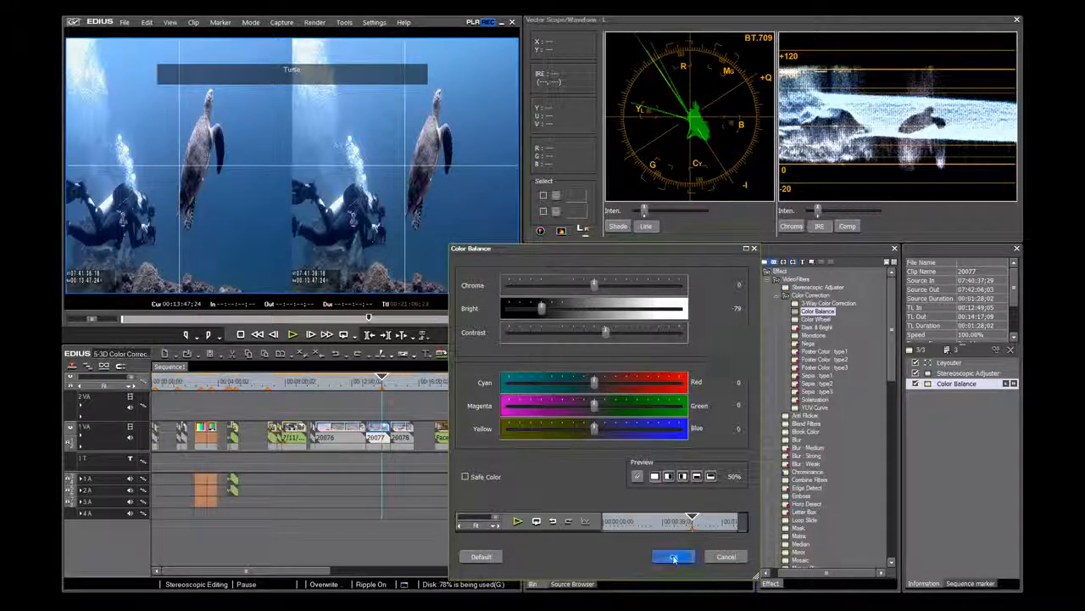
pyautogui.click(672, 556)
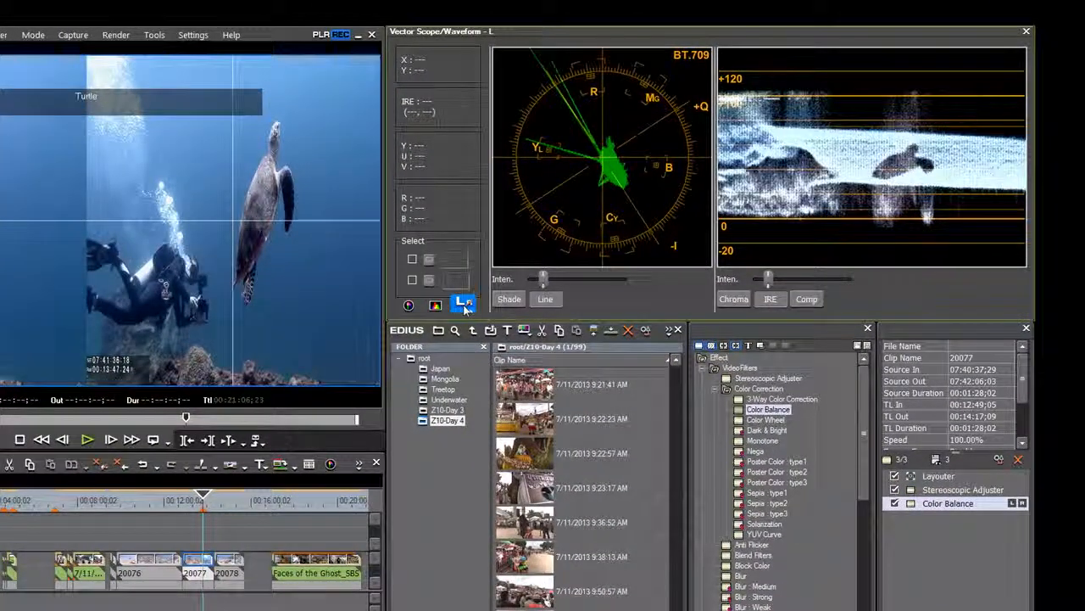
# Toggle the vectorscope and waveform from the left eye to the right eye.
pyautogui.click(462, 305)
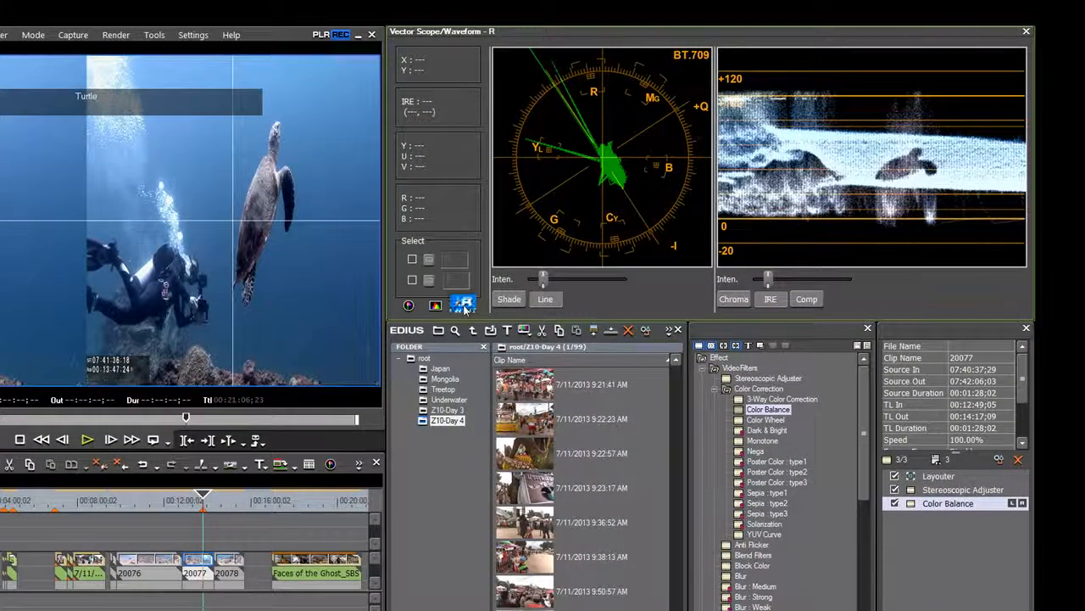
pyautogui.click(464, 304)
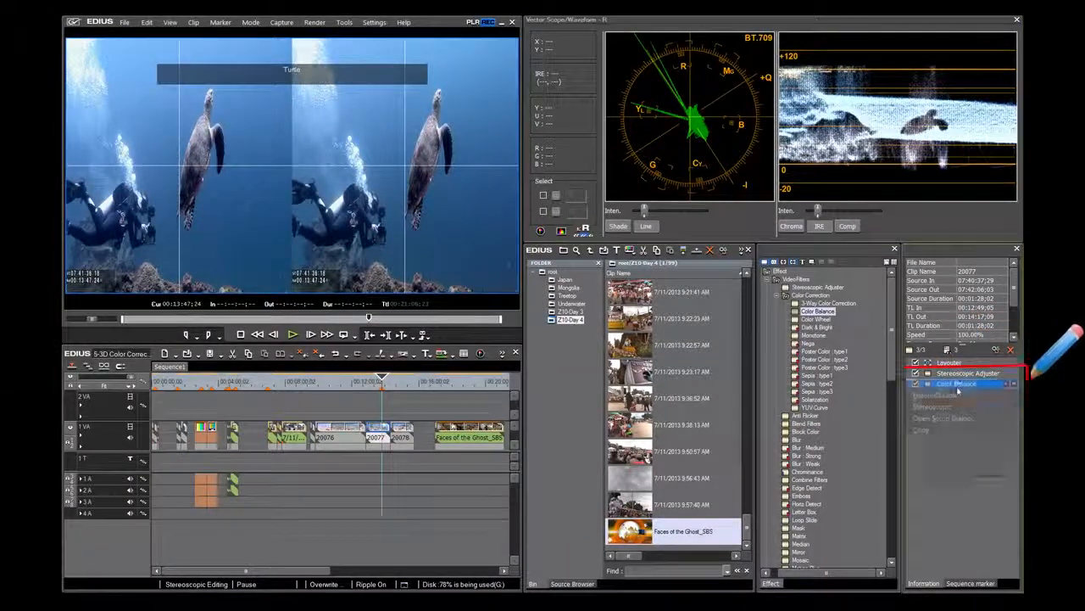
# Copy and paste the Color Balance filter to make a second one.
pyautogui.rightClick(957, 383)
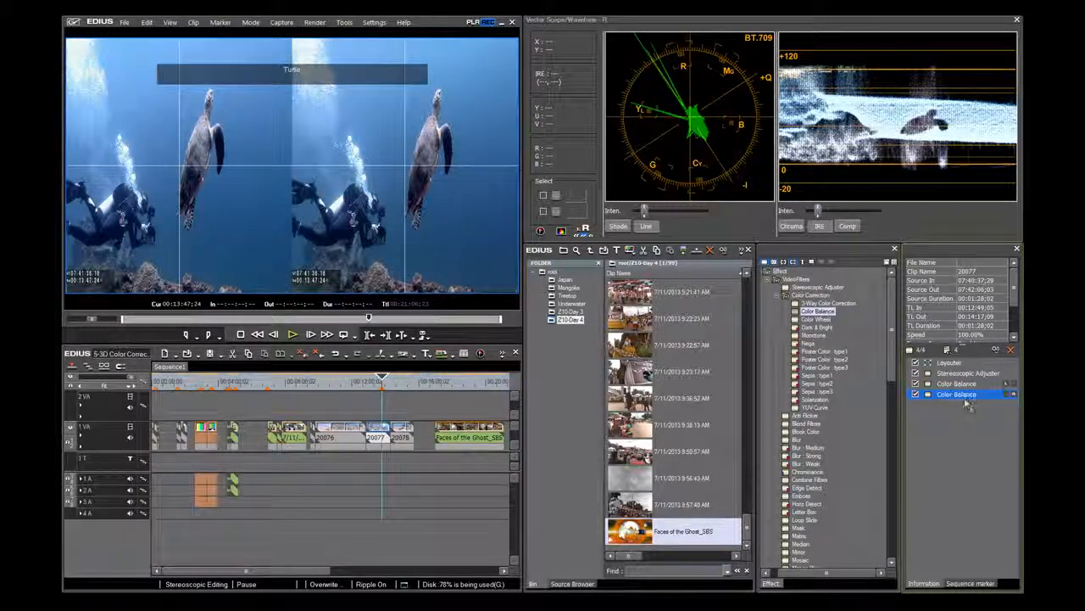
# Review the second Color Balance (brightness -76, contrast 17) on right-eye, then left-eye scopes.
pyautogui.doubleClick(957, 393)
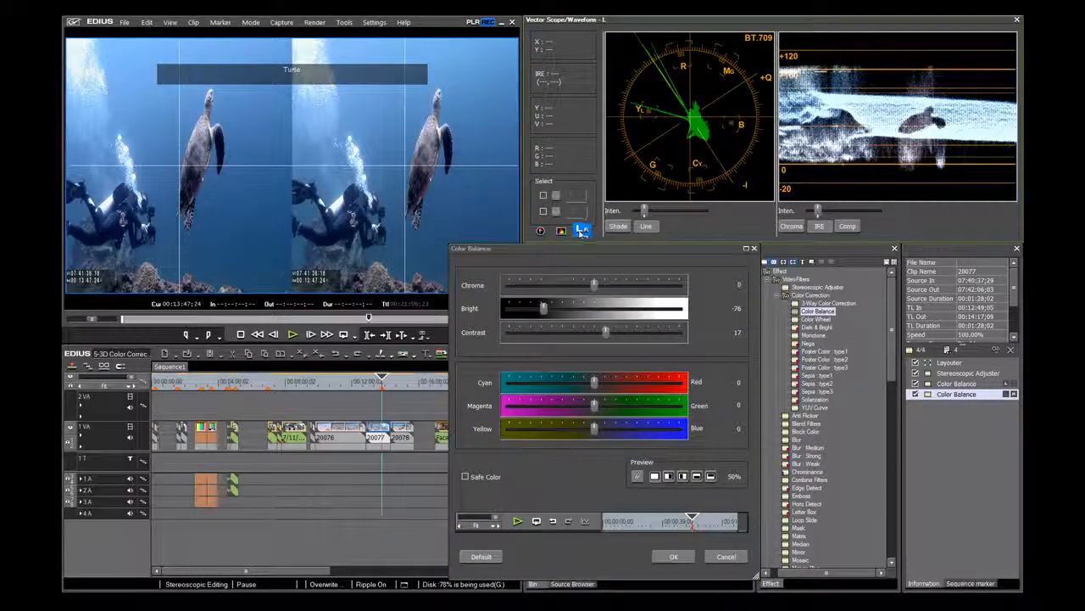
pyautogui.click(584, 229)
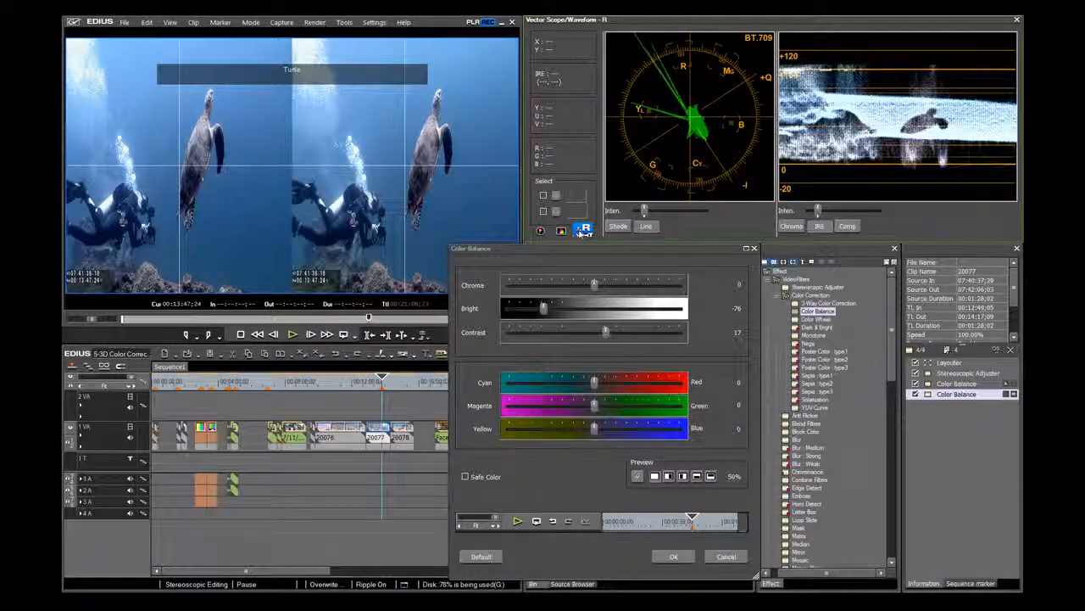
pyautogui.click(584, 229)
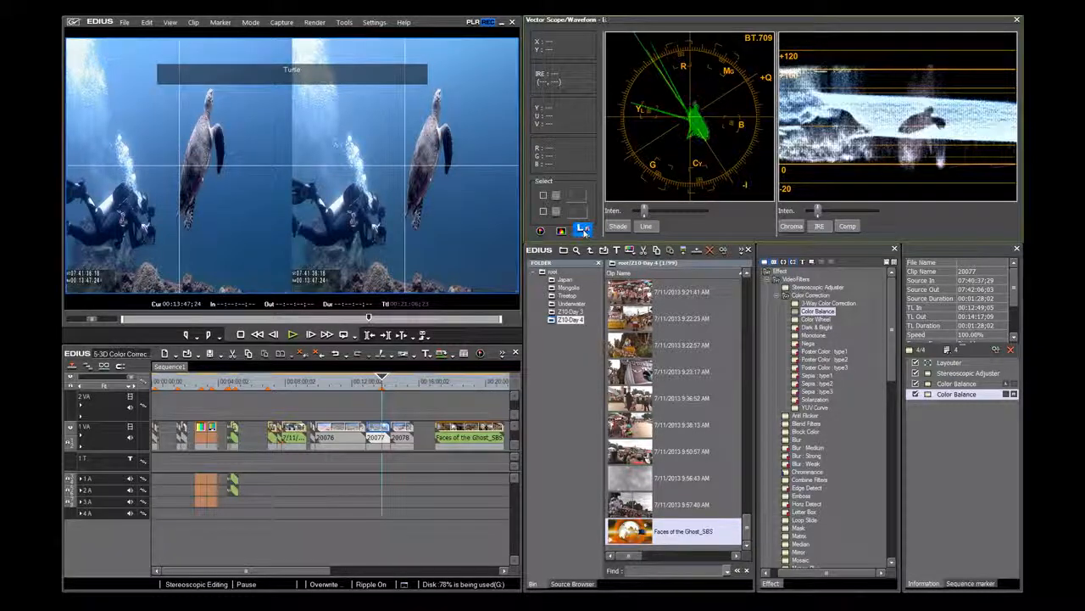
pyautogui.click(583, 229)
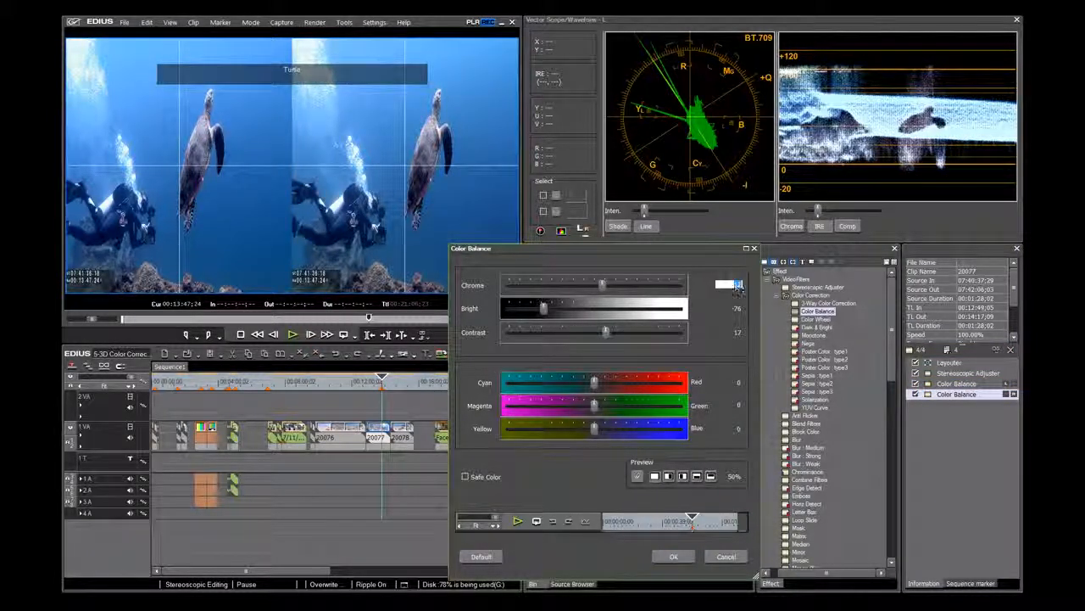
# With chroma at 12, flip the scopes to the right eye and back to left.
pyautogui.click(583, 229)
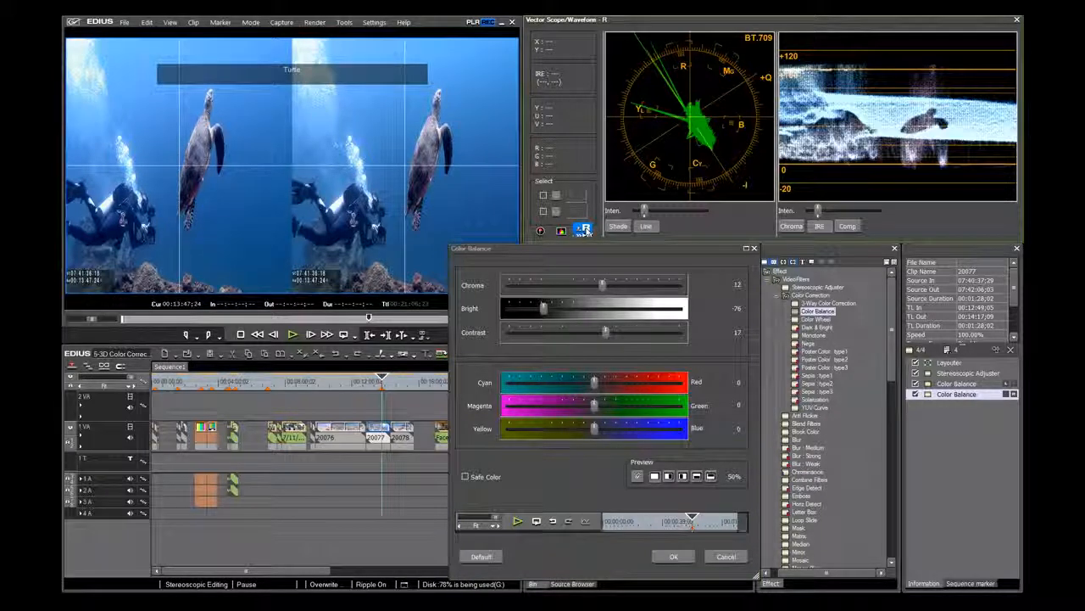
pyautogui.click(583, 229)
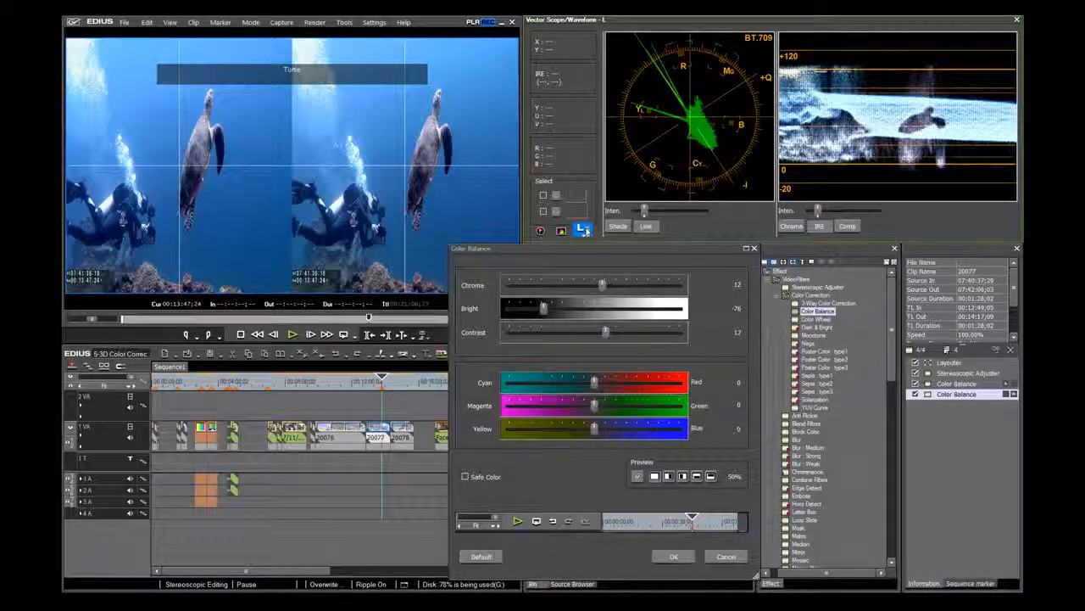